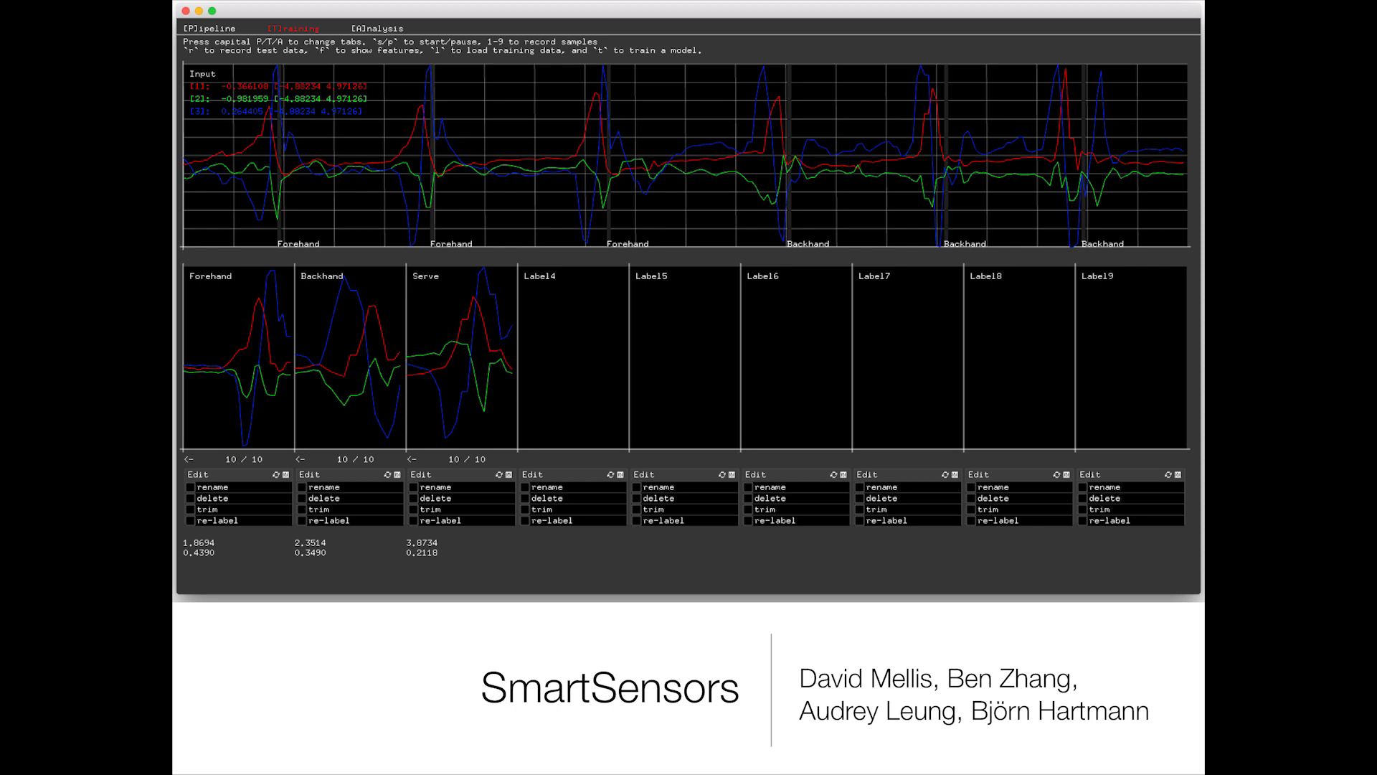
Record another Forehand gesture sample with number key 4, bringing it to 16 samples.
{"action": "key", "text": "right"}
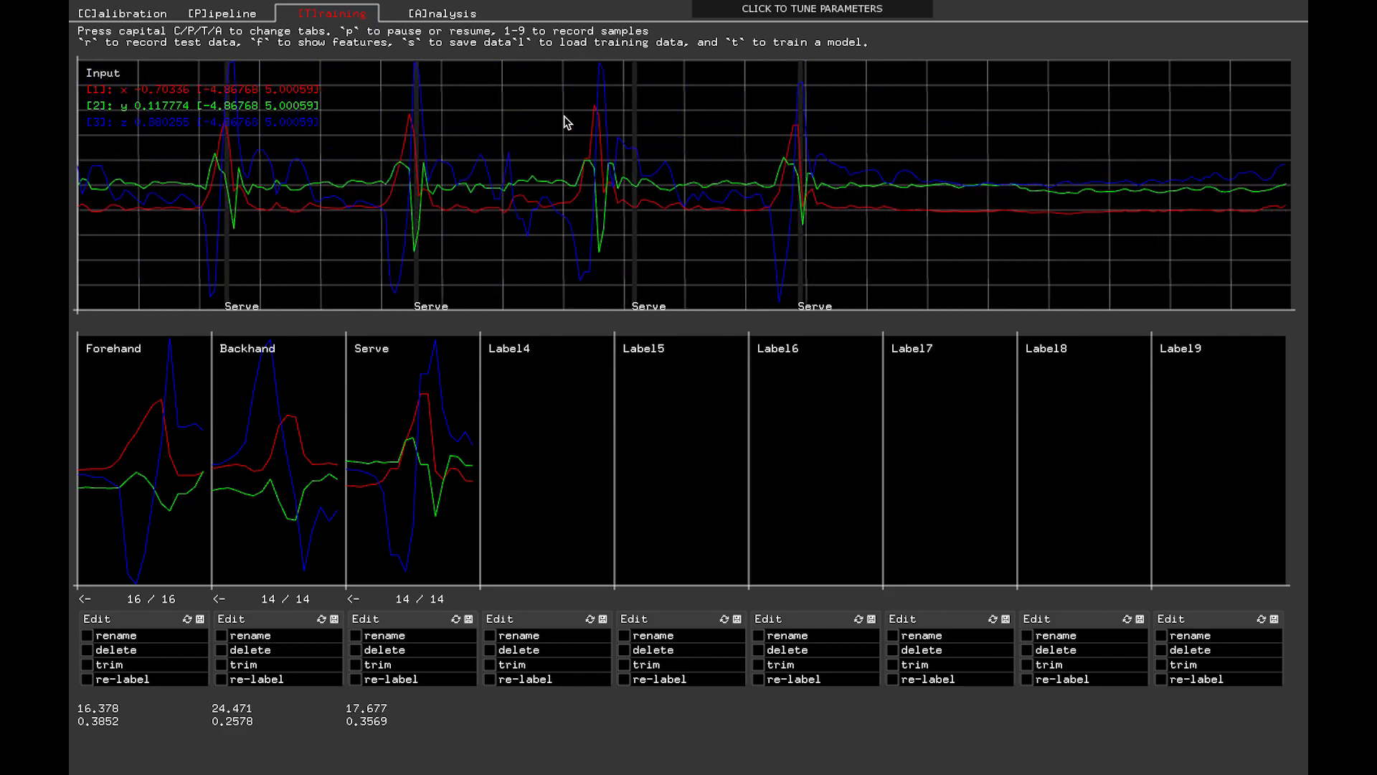
{"action": "key", "text": "4"}
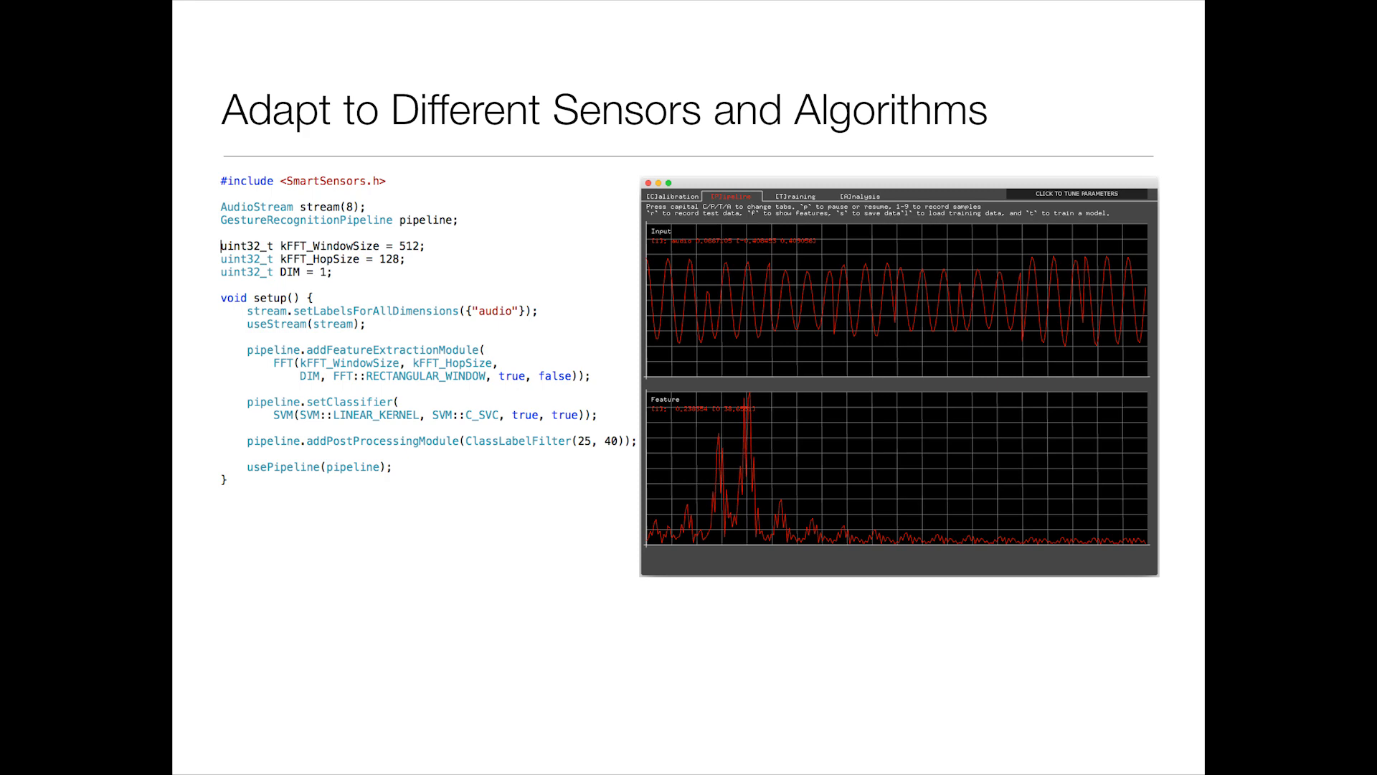
{"action": "key", "text": "right"}
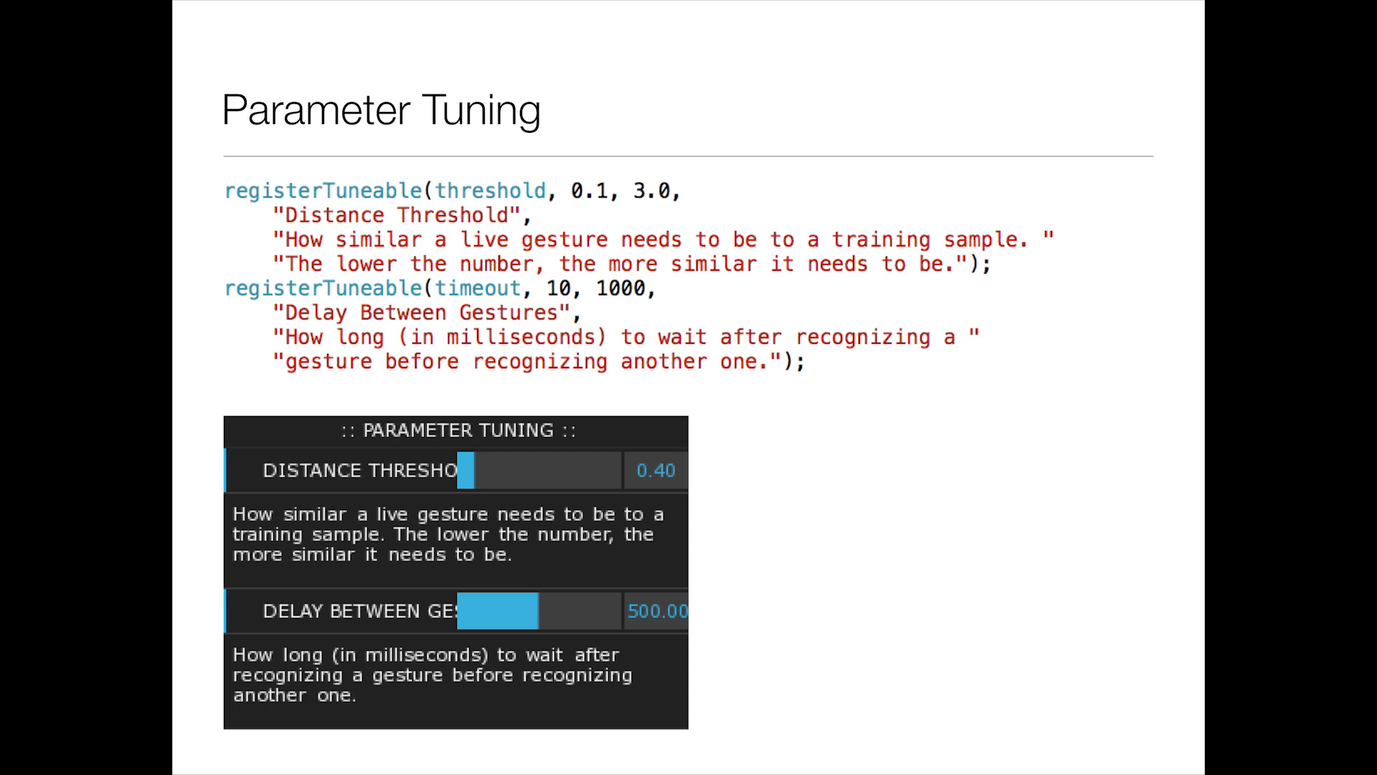
Advance the presentation to the Status & Next Steps slide listing the alpha release.
{"action": "key", "text": "Right"}
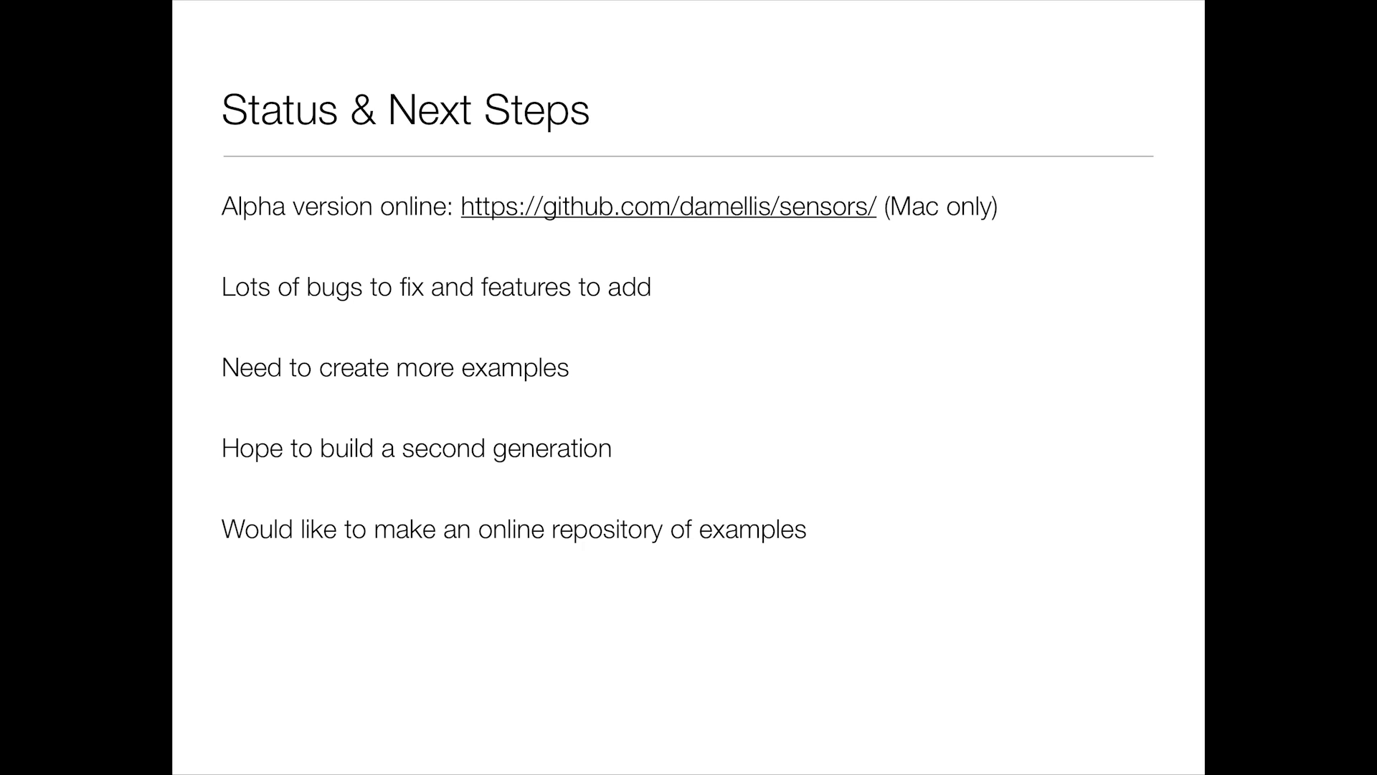